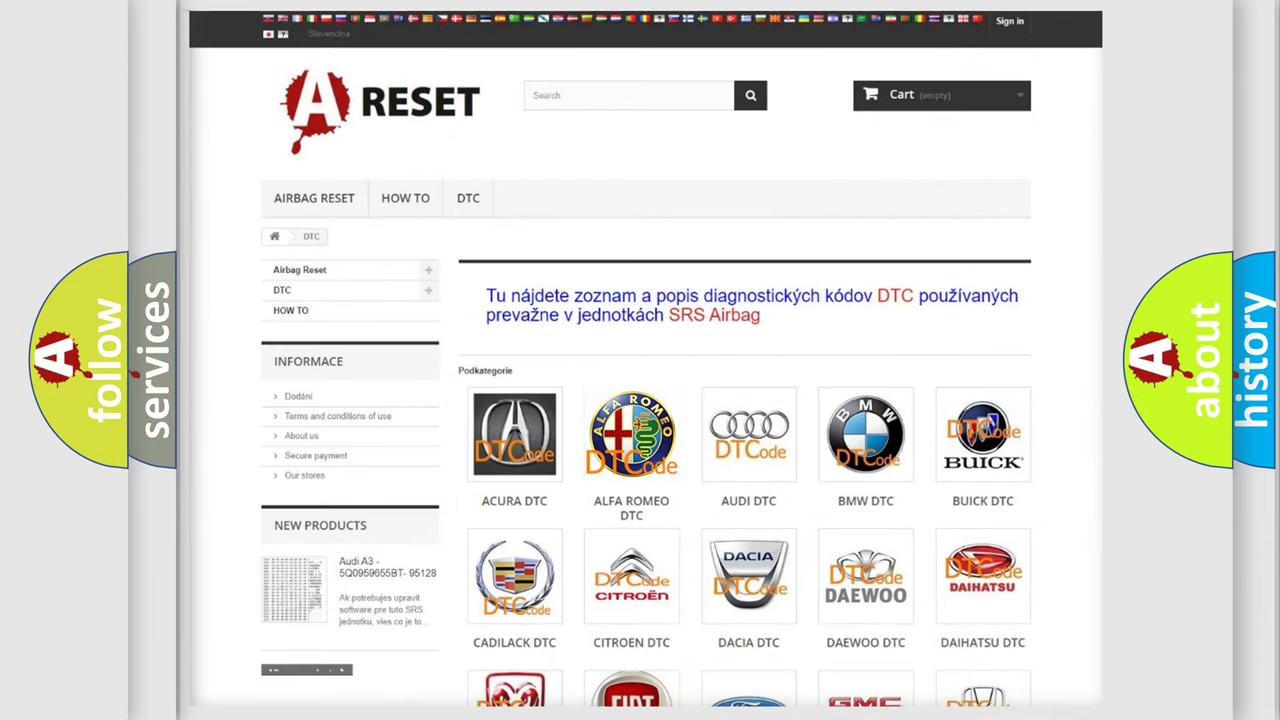
# - Open the ALFA ROMEO DTC tile and scroll through its list of trouble codes
pyautogui.click(631, 434)
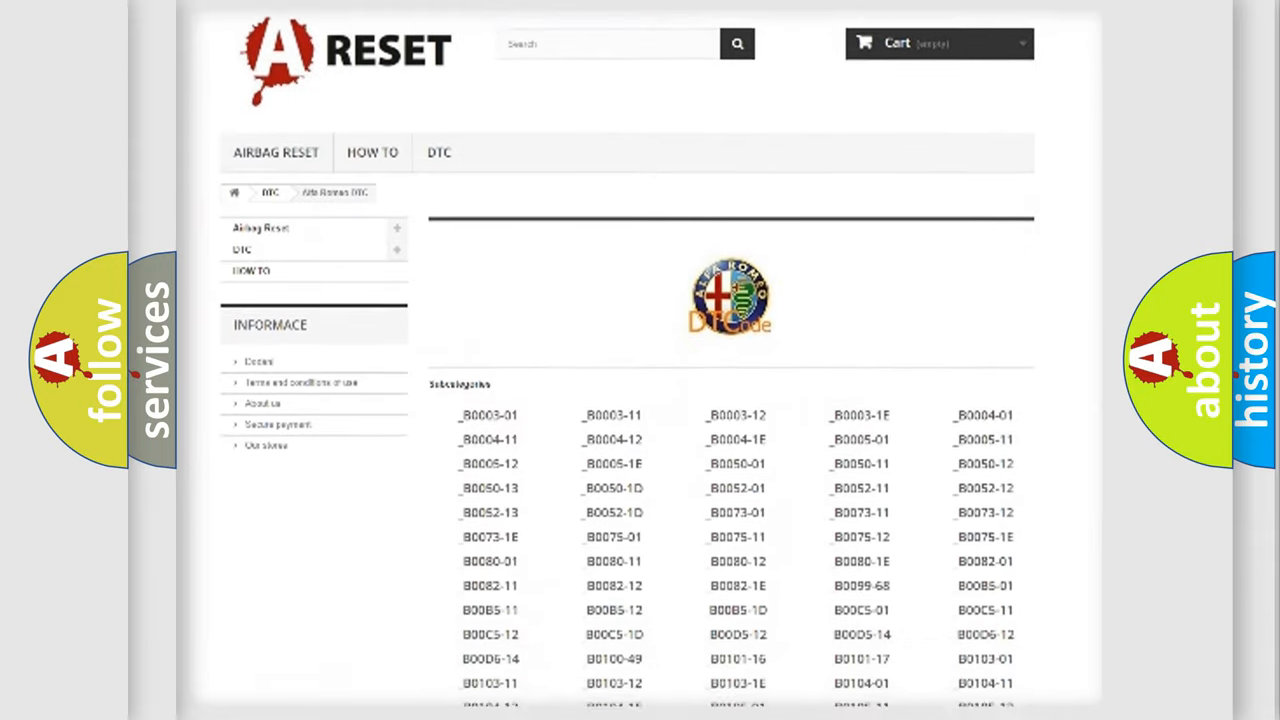
pyautogui.scroll(-3)
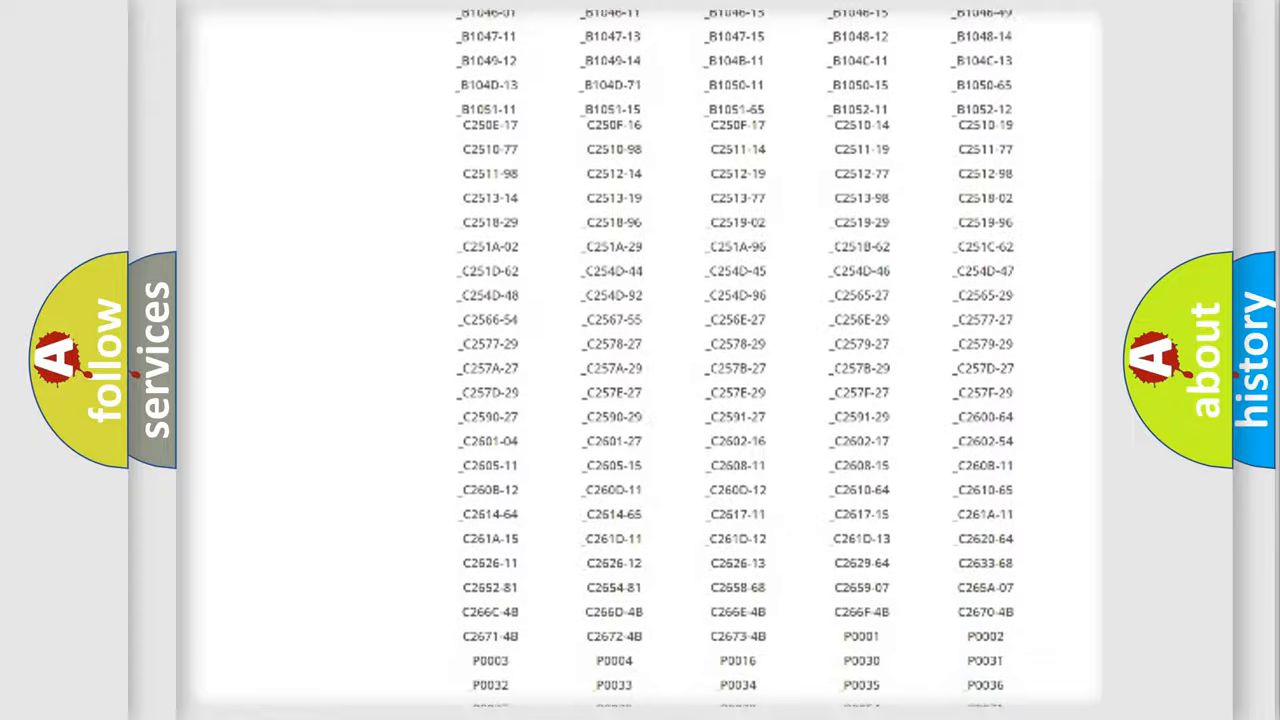
pyautogui.scroll(3)
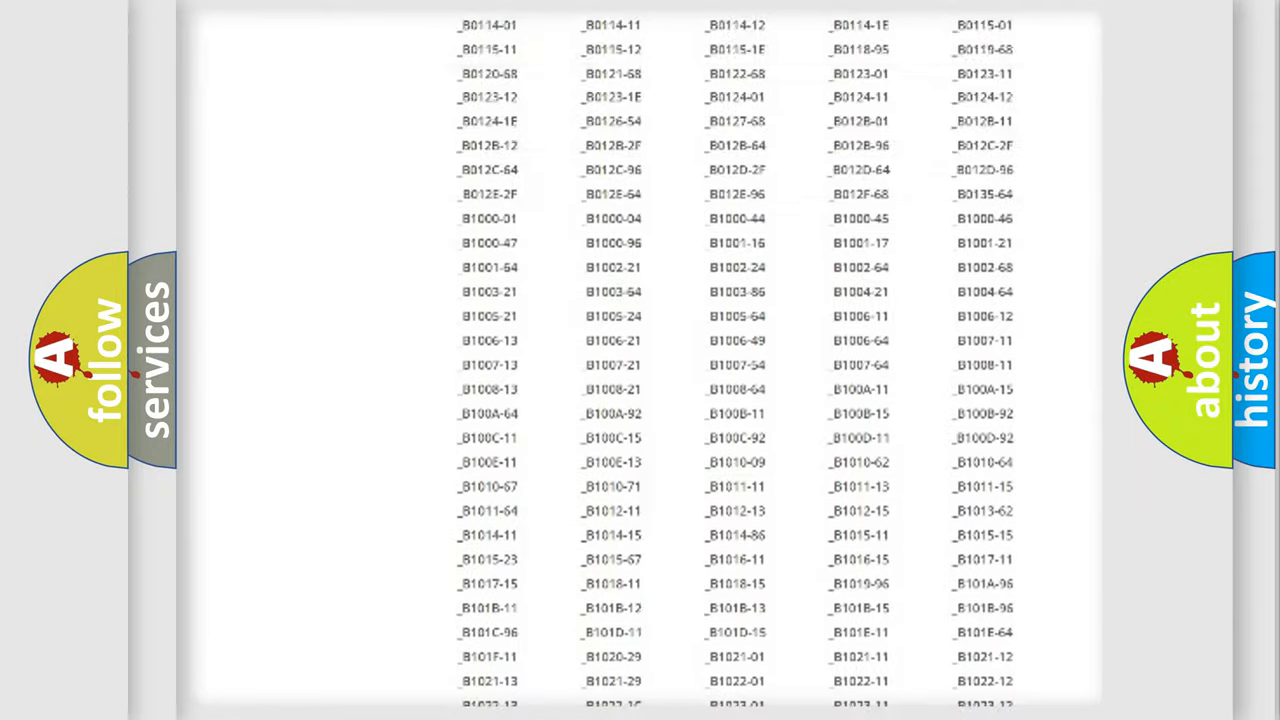
pyautogui.scroll(3)
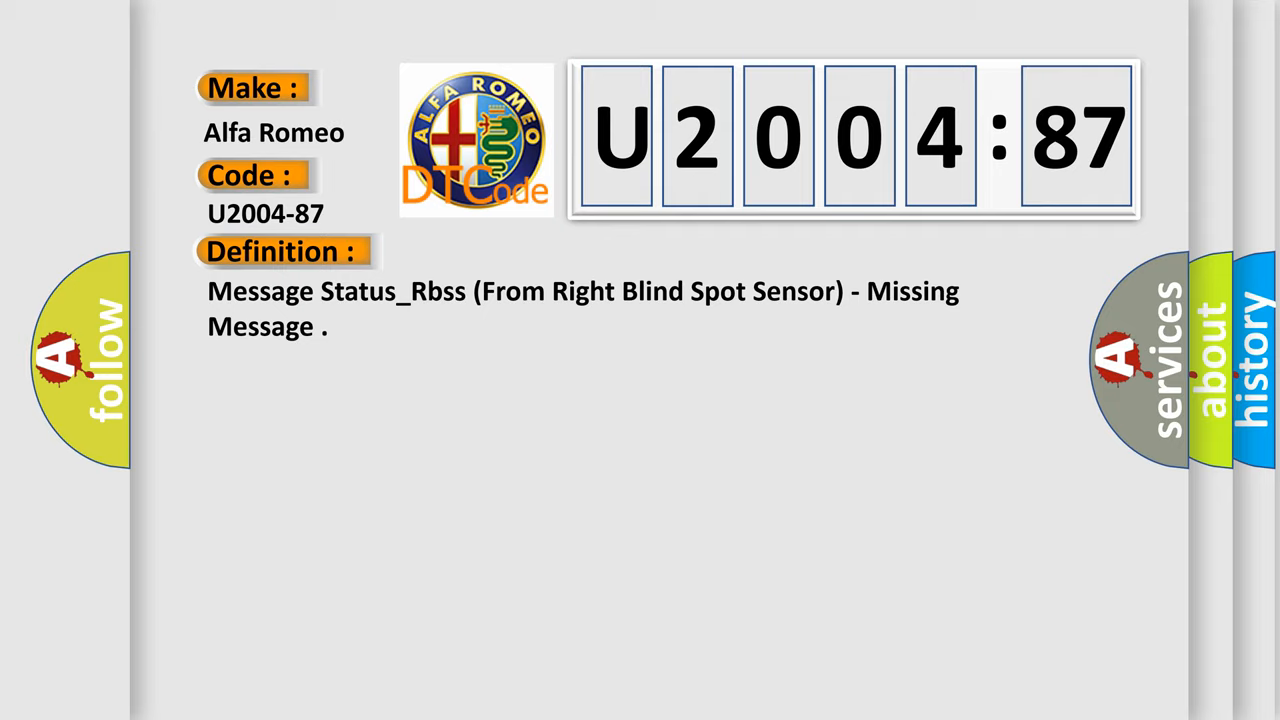
# - Advance the slide to reveal the Missing Message description for U2004-87
pyautogui.click(520, 251)
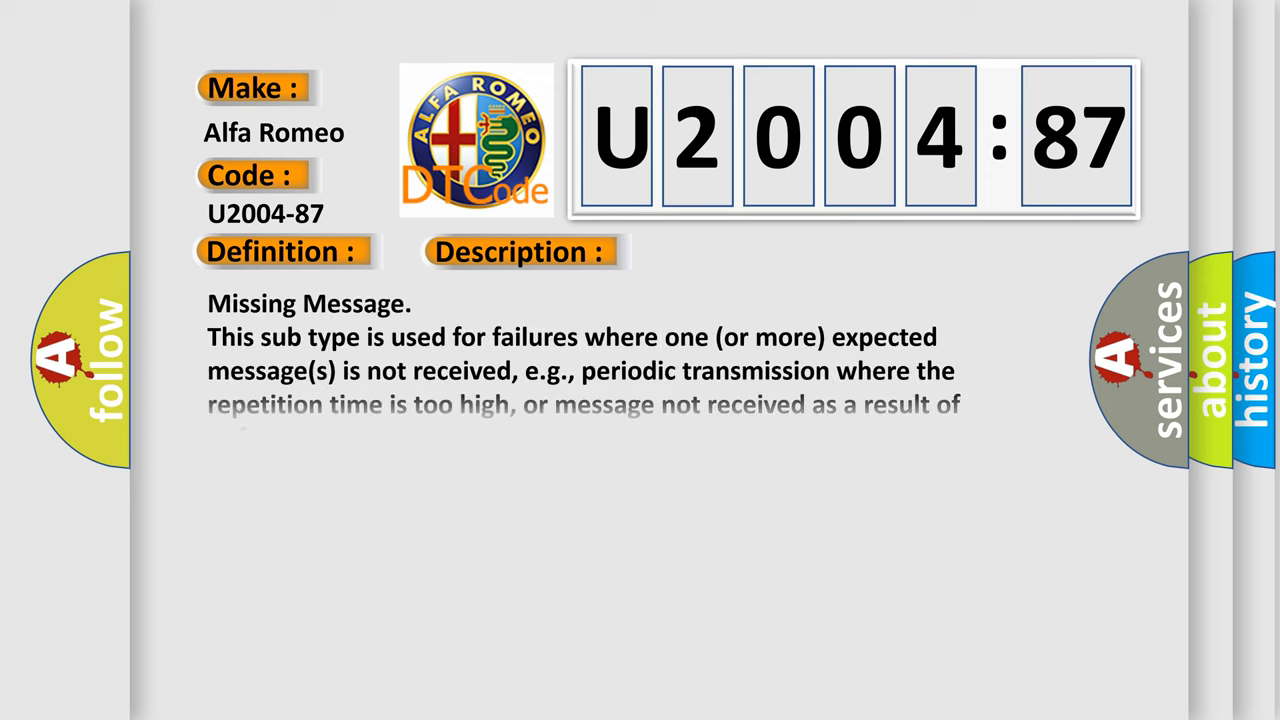